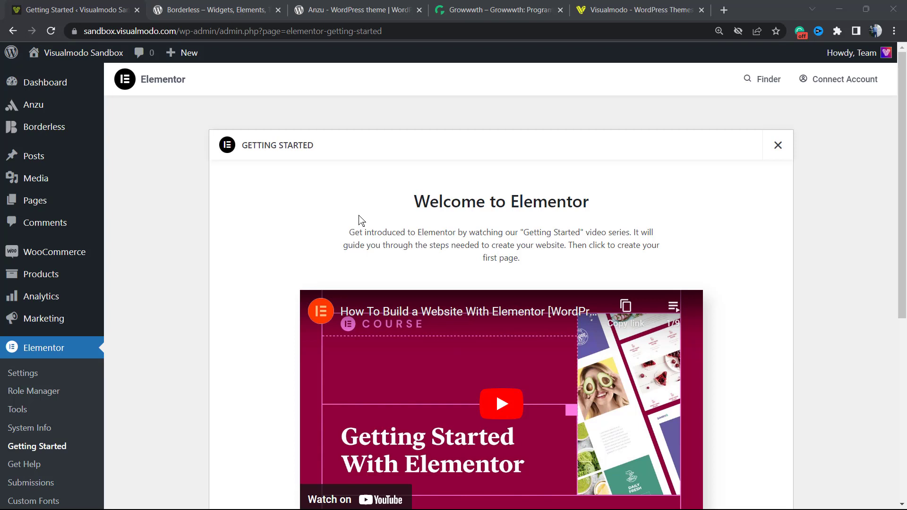
mouse_move(348, 219)
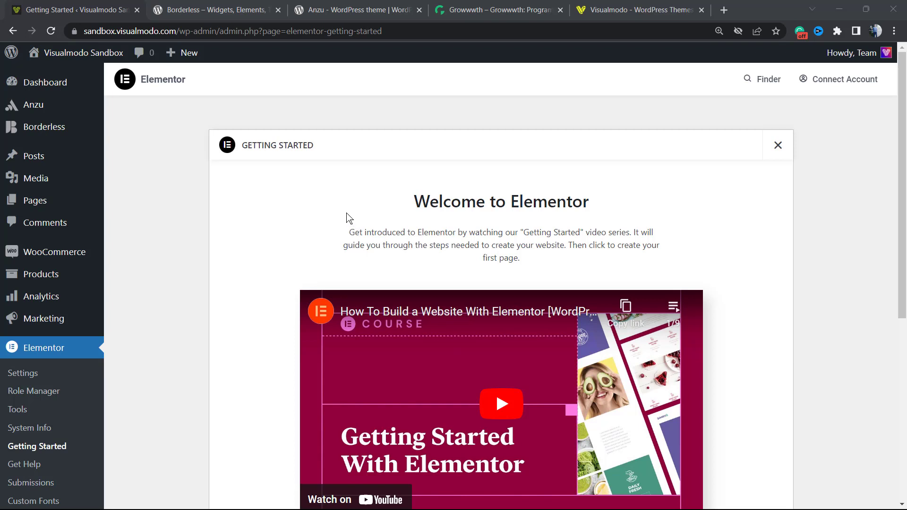
mouse_move(345, 219)
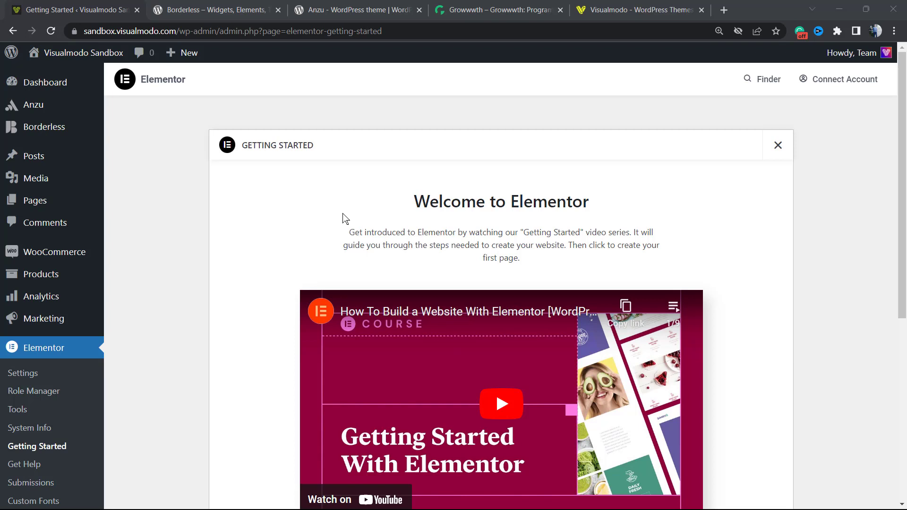
mouse_move(332, 226)
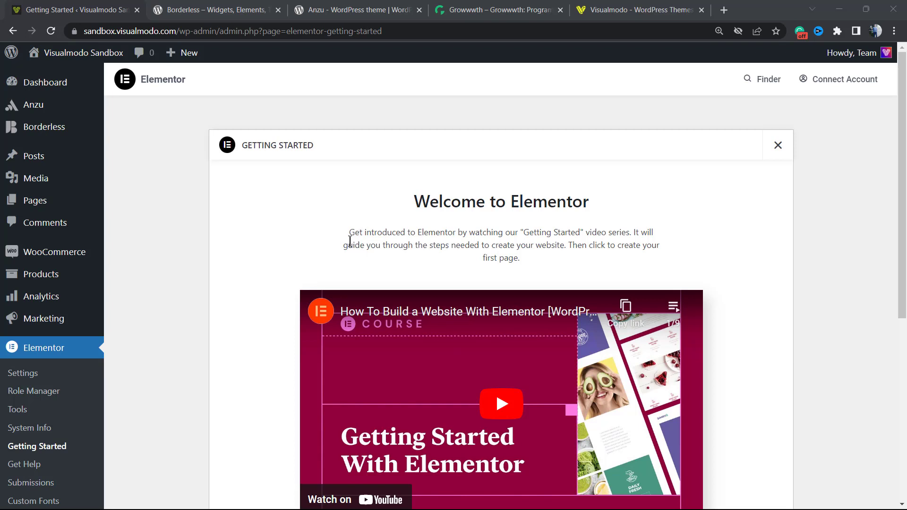
- Open the wine site's live homepage and launch it in the Elementor editor
drag(348, 244, 473, 245)
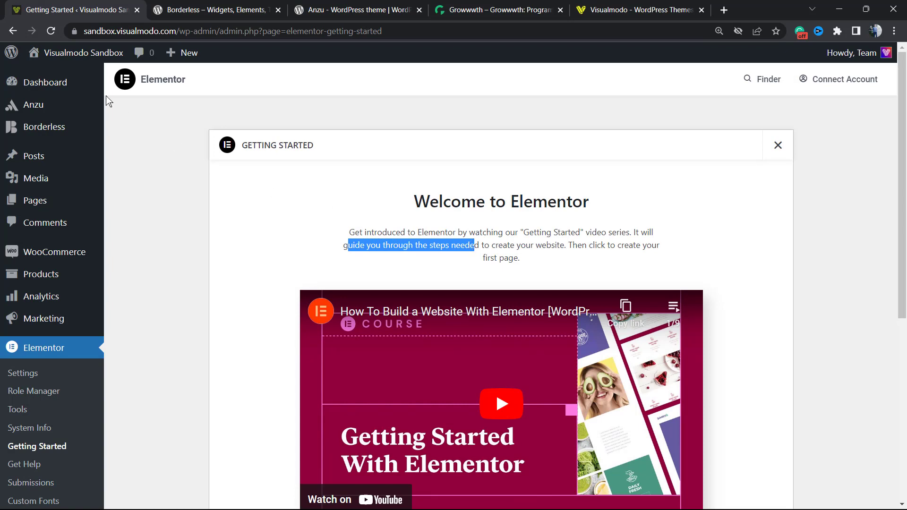
mouse_move(305, 210)
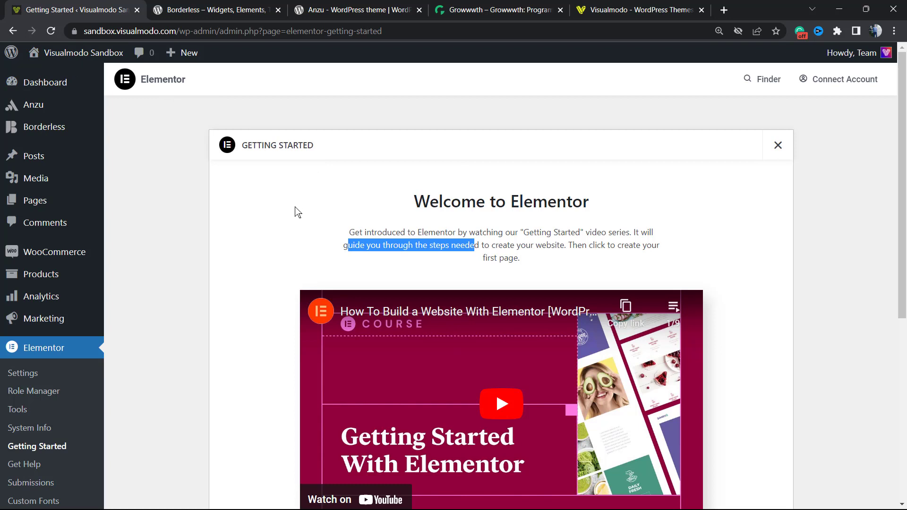
mouse_move(281, 216)
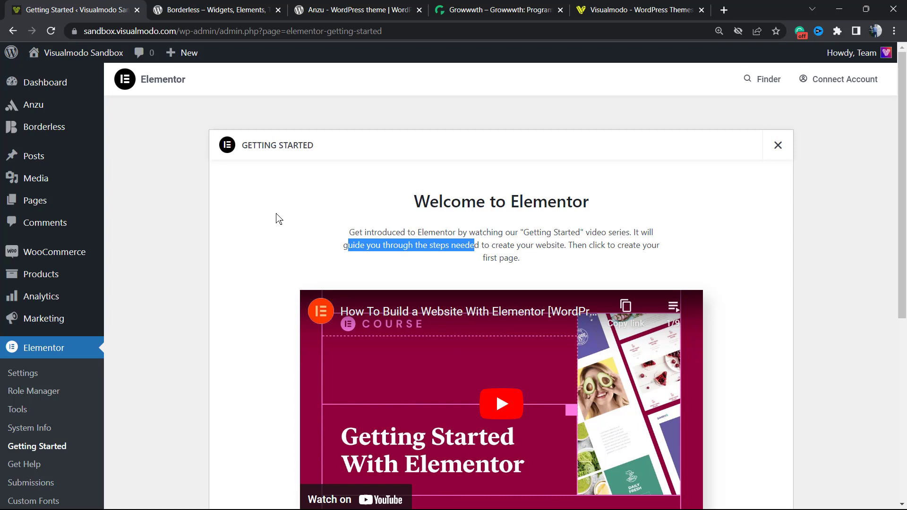
mouse_move(44, 126)
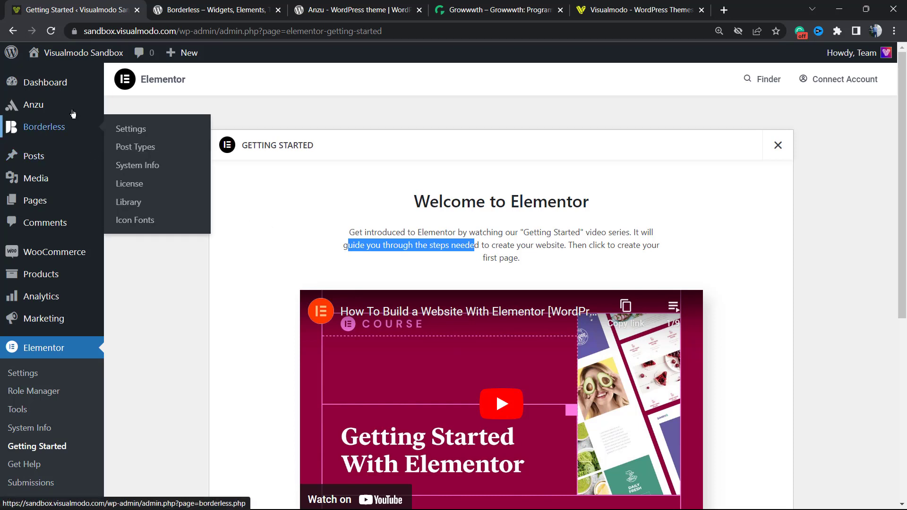
click(43, 126)
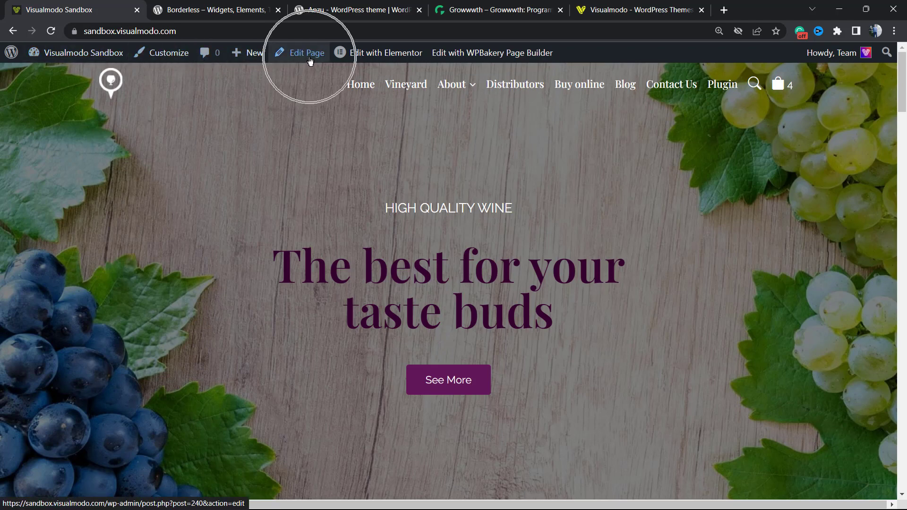
click(385, 52)
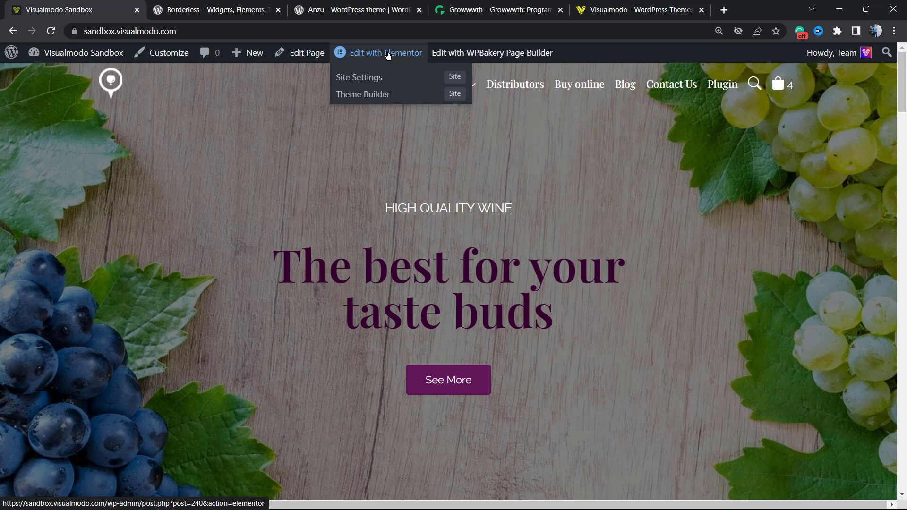
click(385, 52)
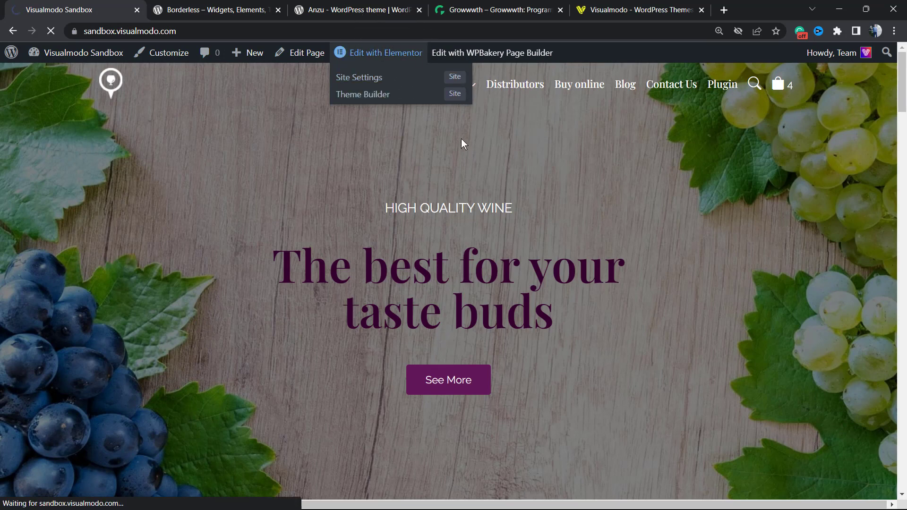
- Let Elementor load, then scroll the homepage down to the featured wines product list
click(384, 52)
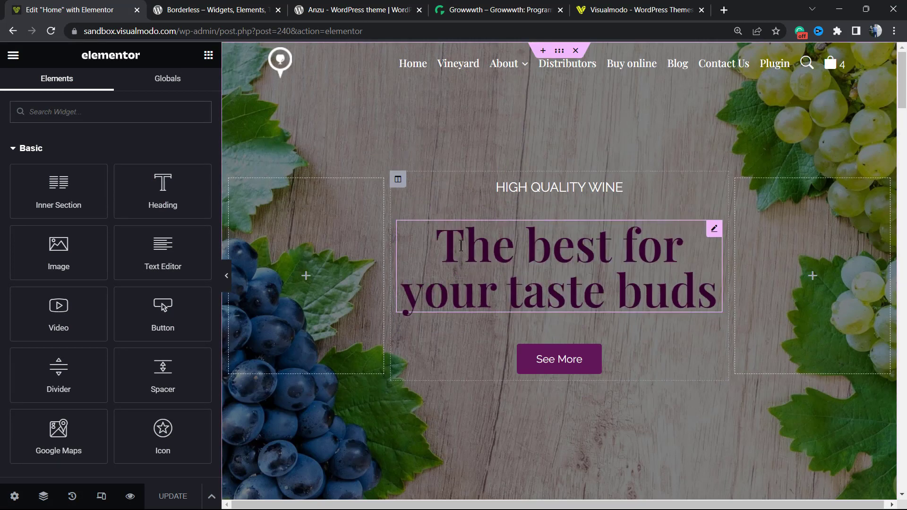
scroll(down, 3)
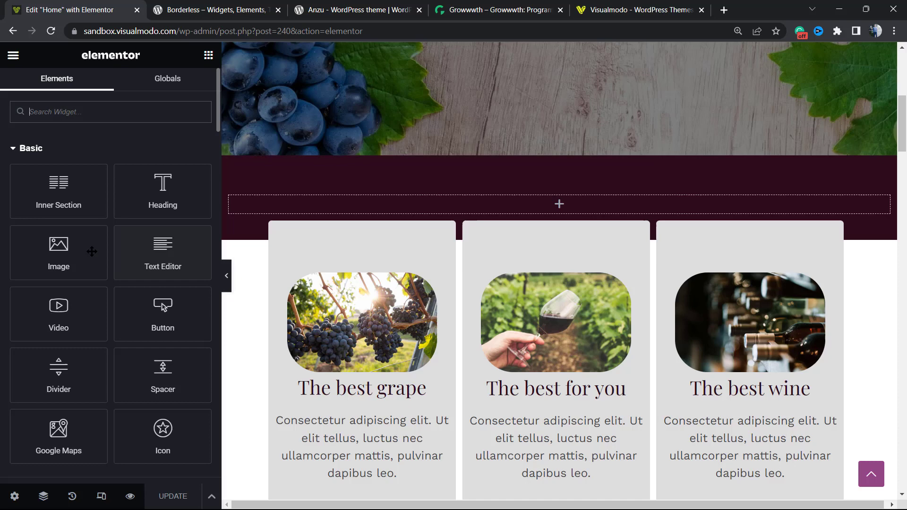
scroll(down, 3)
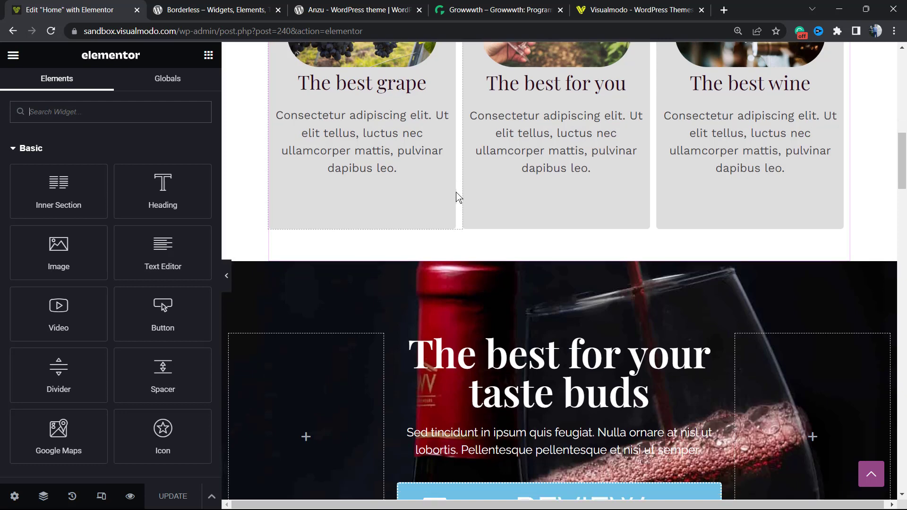
scroll(down, 3)
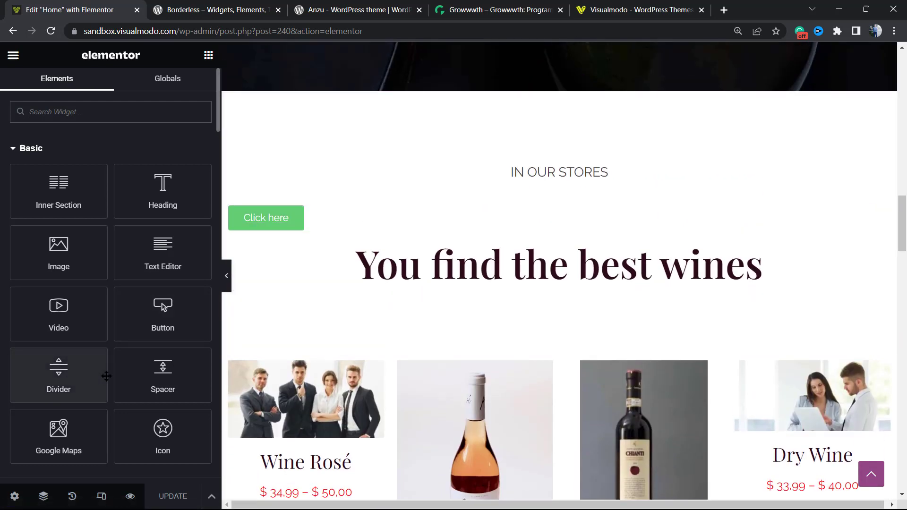
mouse_move(93, 378)
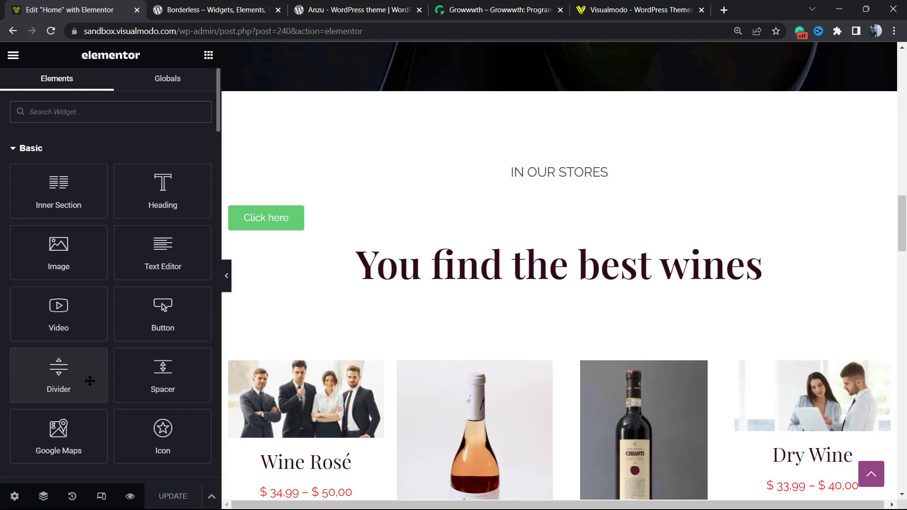
mouse_move(101, 497)
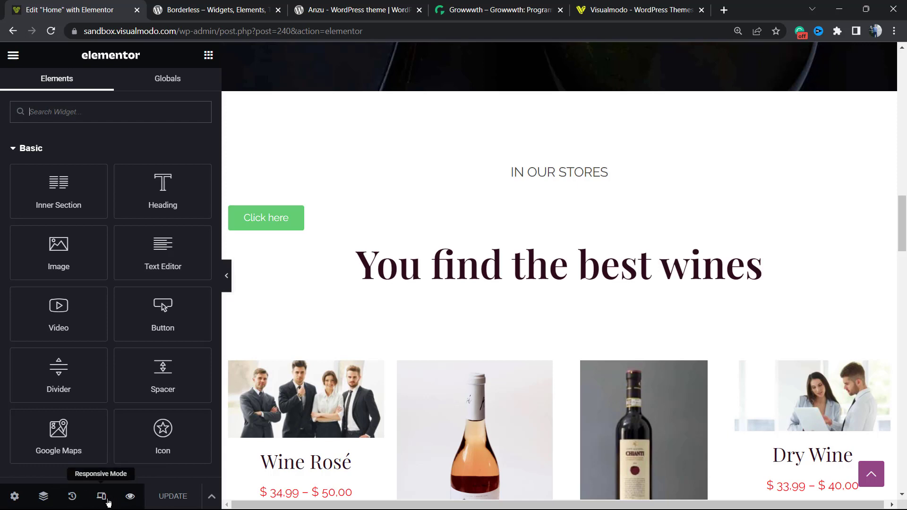
mouse_move(131, 496)
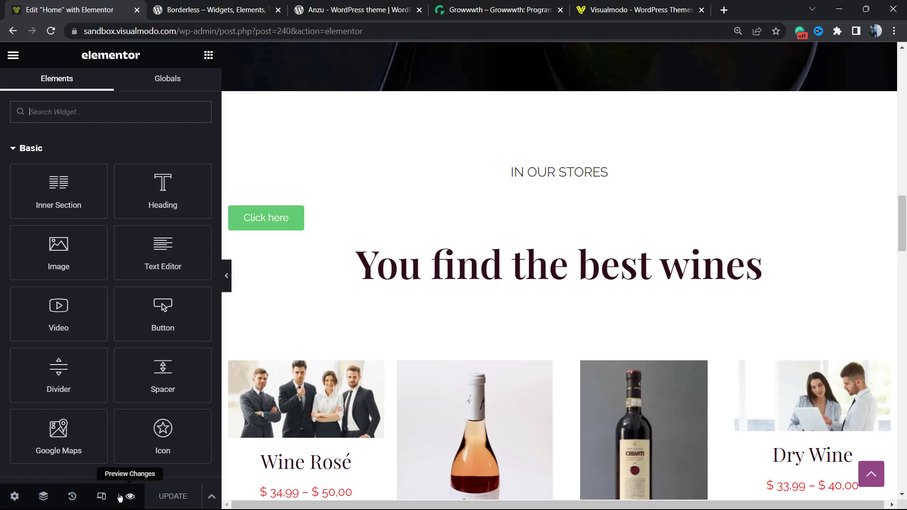
mouse_move(100, 496)
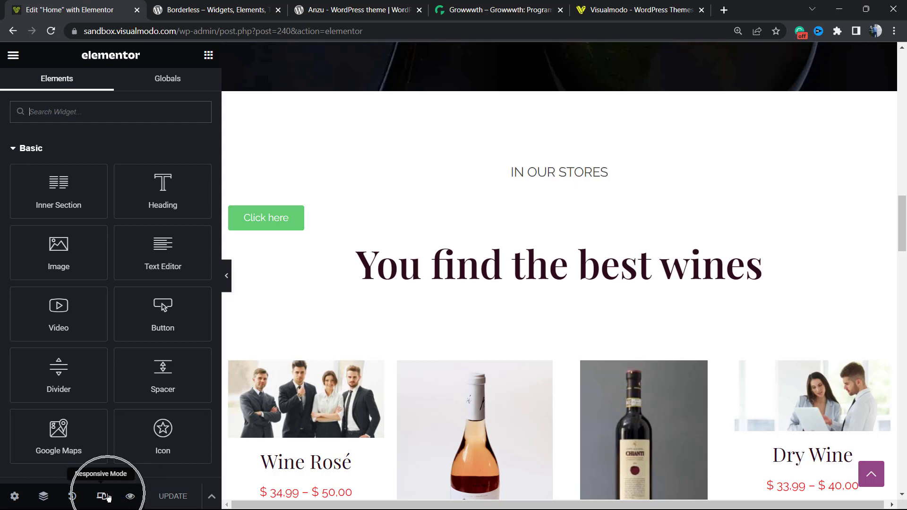
- Turn on responsive mode and preview the homepage at Mobile Portrait, 360 by 640
click(102, 497)
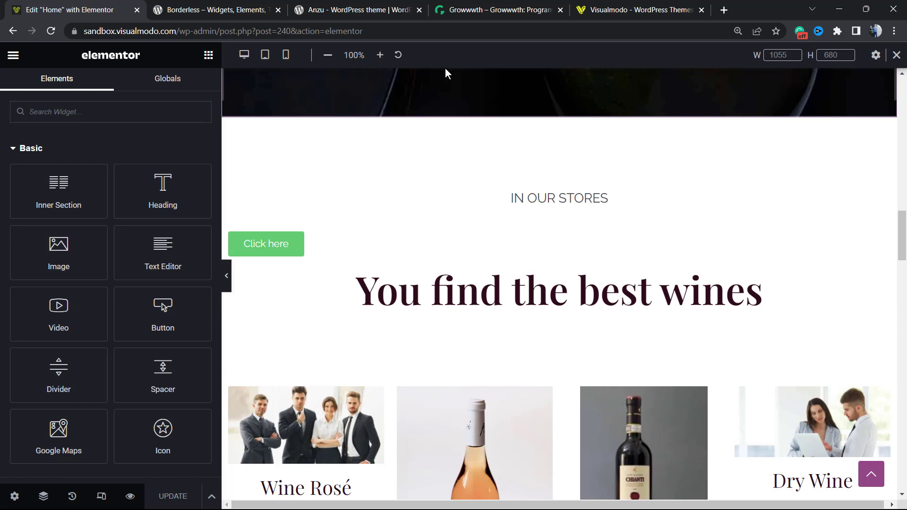
mouse_move(243, 54)
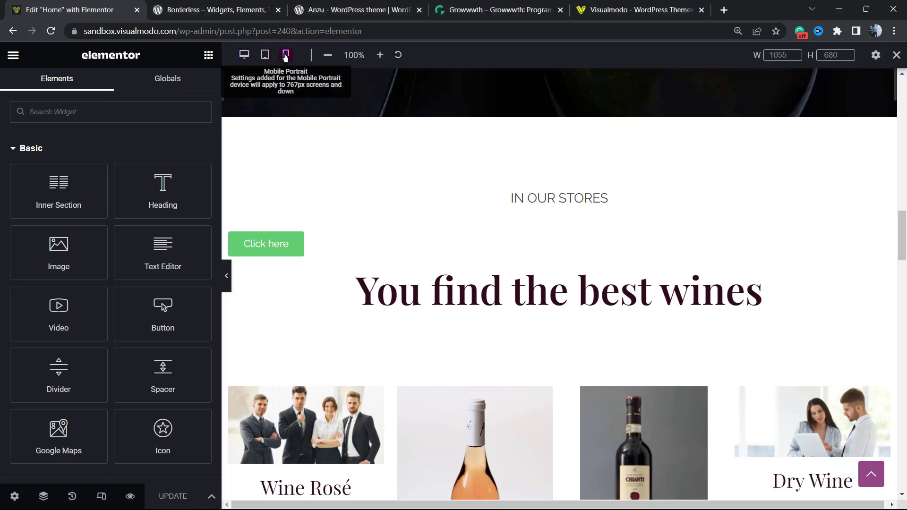
click(285, 55)
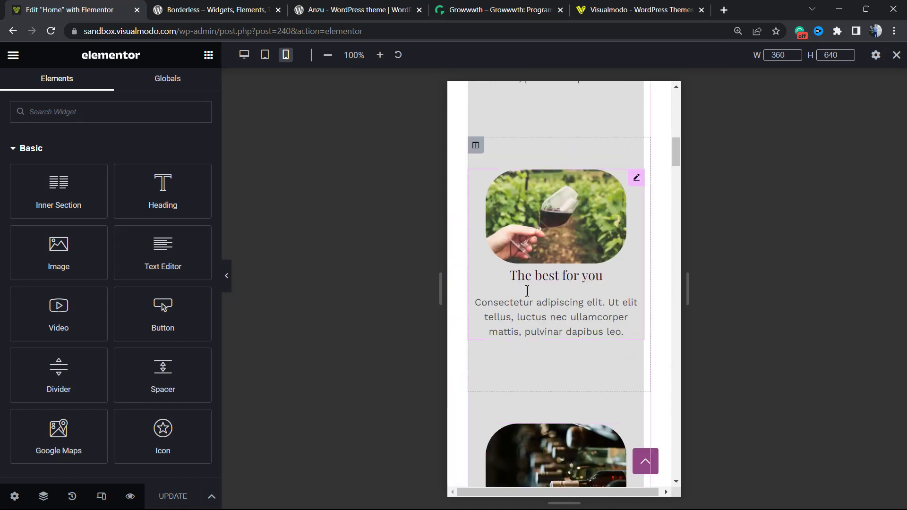
scroll(down, 3)
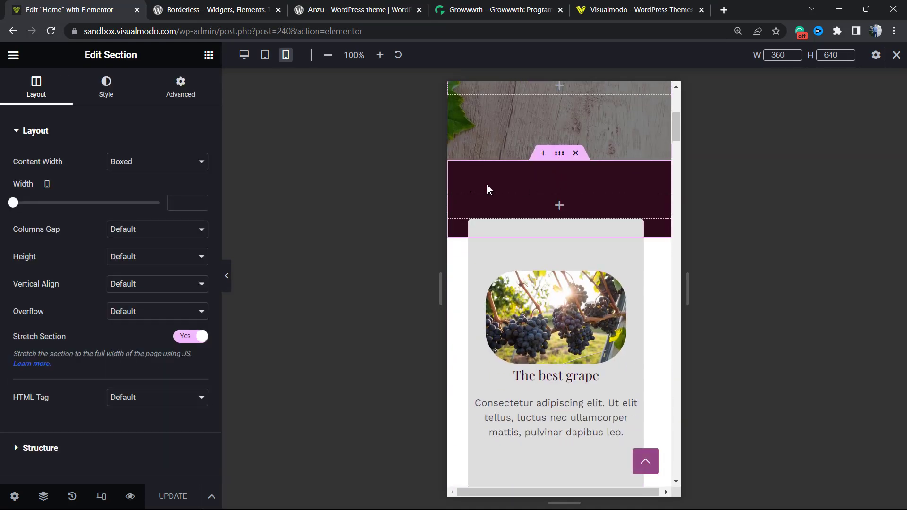
- Show the dark section's Advanced margin and padding, then switch preview through Tablet to Desktop
click(180, 86)
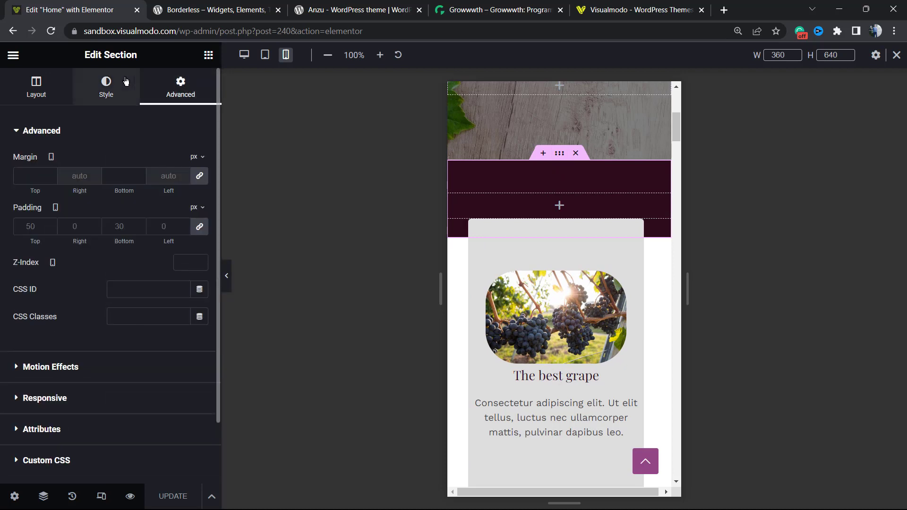
mouse_move(55, 207)
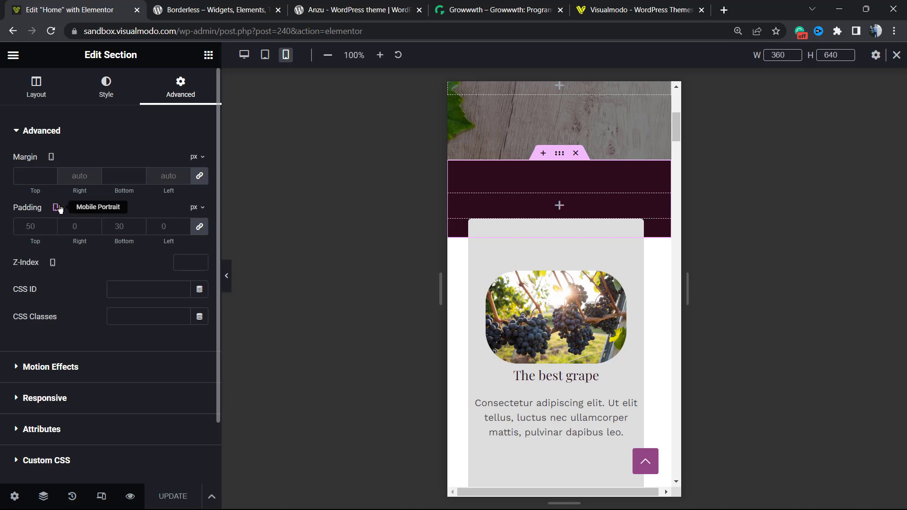
click(265, 55)
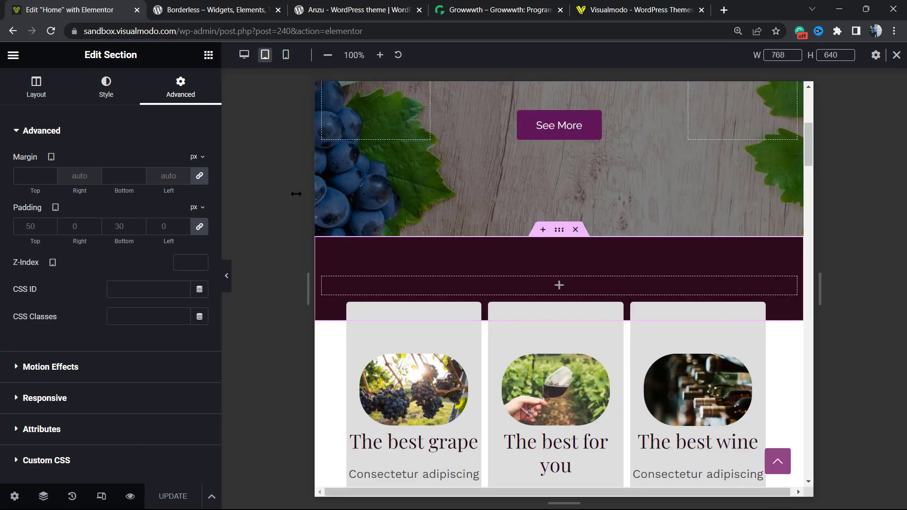
mouse_move(55, 207)
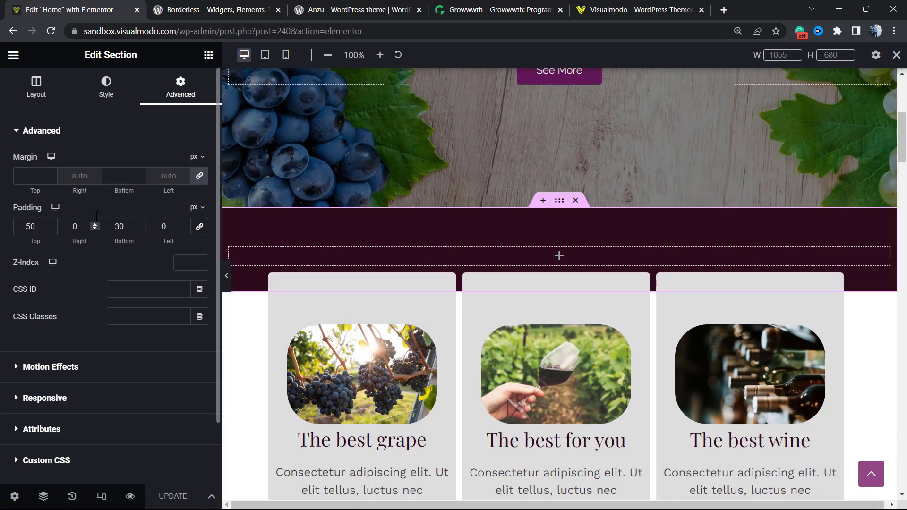
scroll(down, 3)
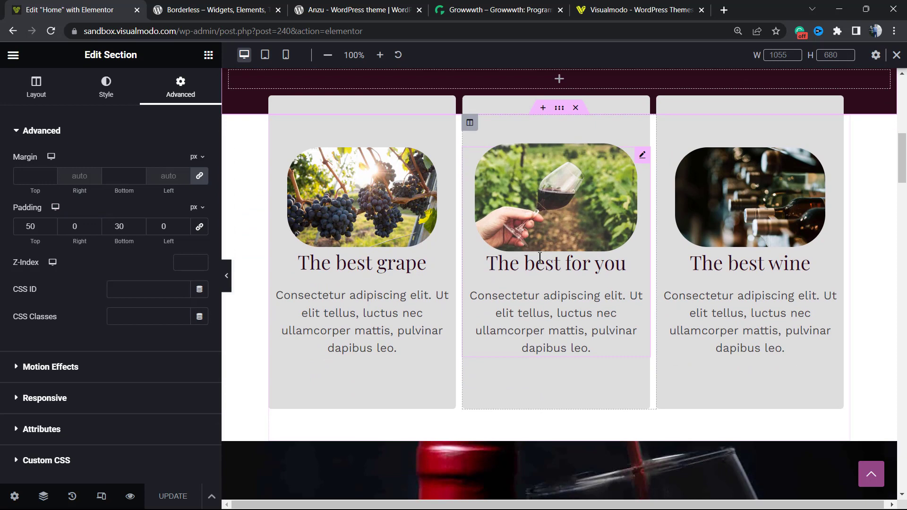
- Scroll to the hero heading 'The best for your taste buds' and select it
scroll(down, 3)
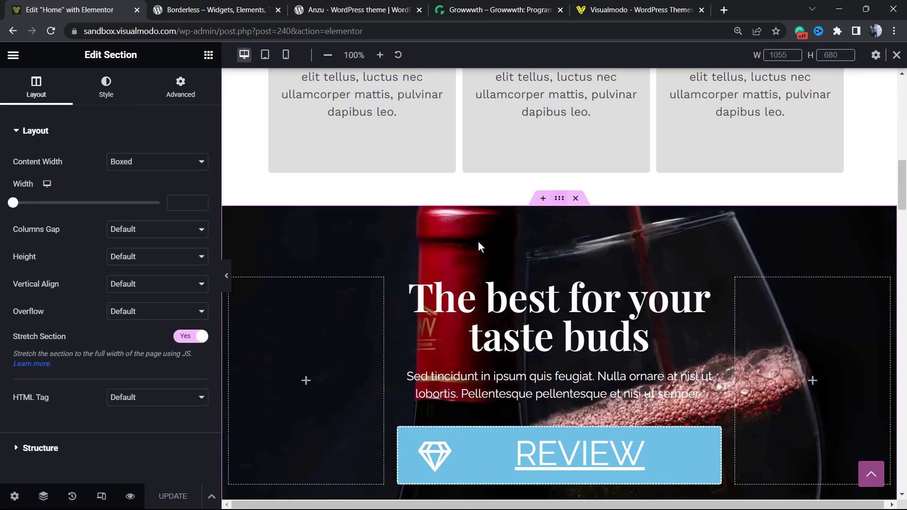
mouse_move(320, 270)
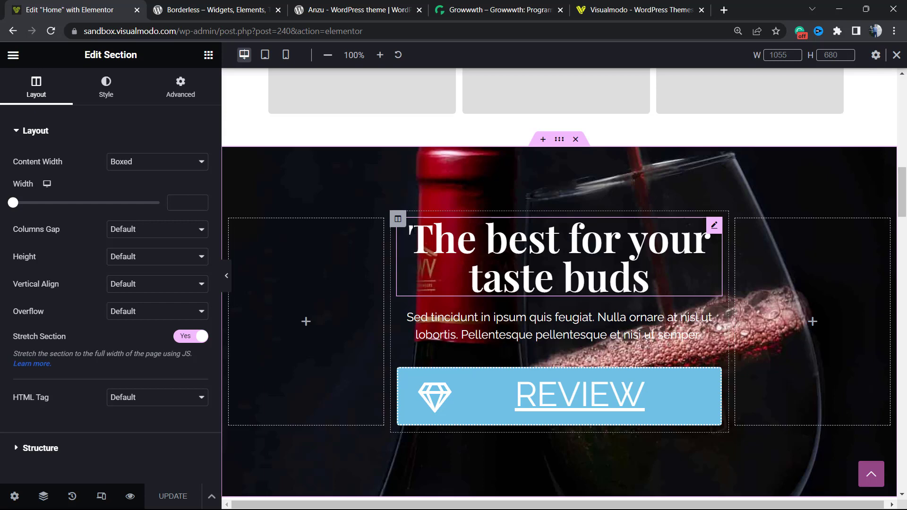
click(558, 255)
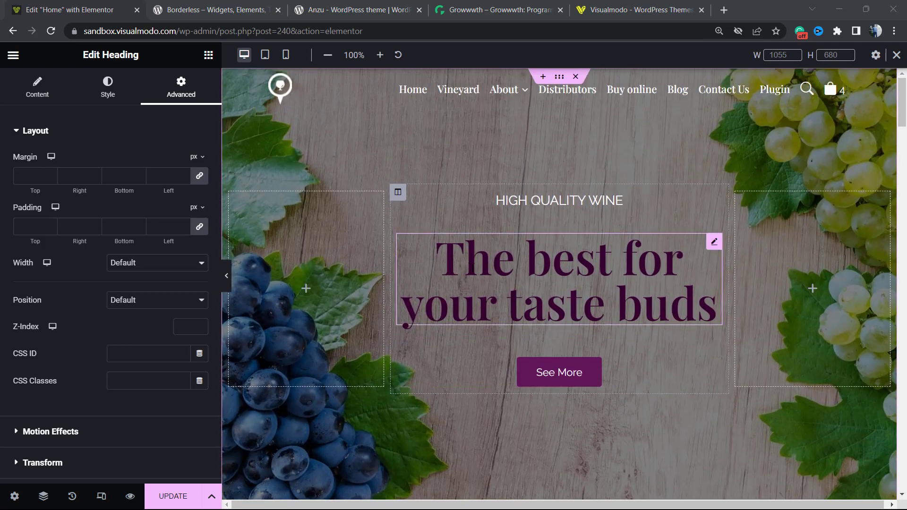
- Check the heading's Content, Style and Advanced tabs and reveal per-device options beside Width
scroll(down, 3)
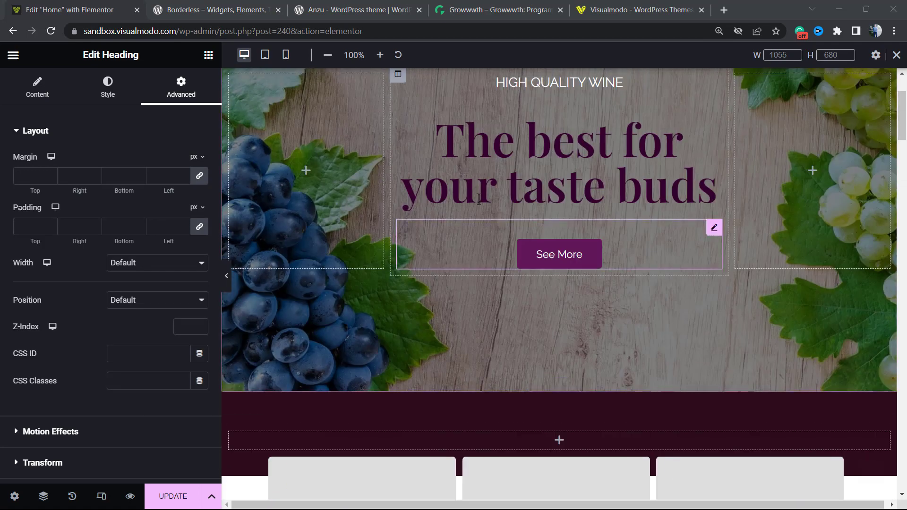
click(37, 87)
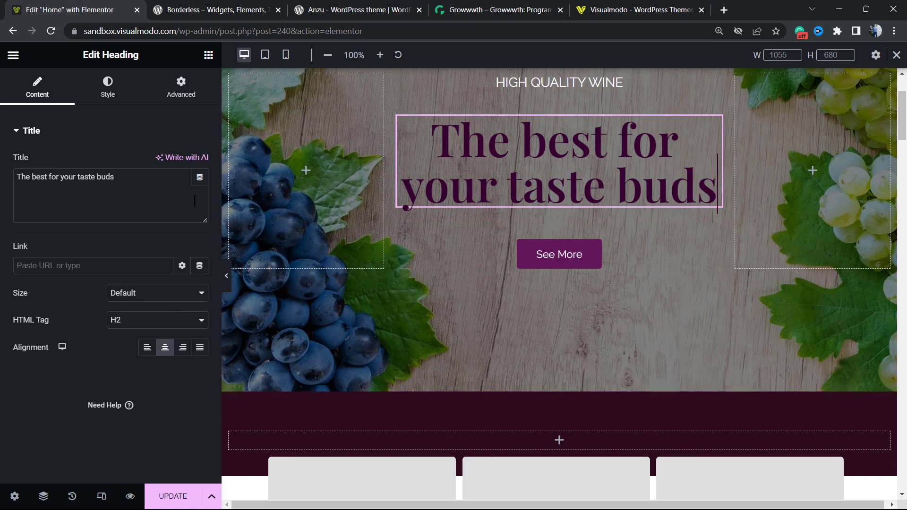
click(107, 87)
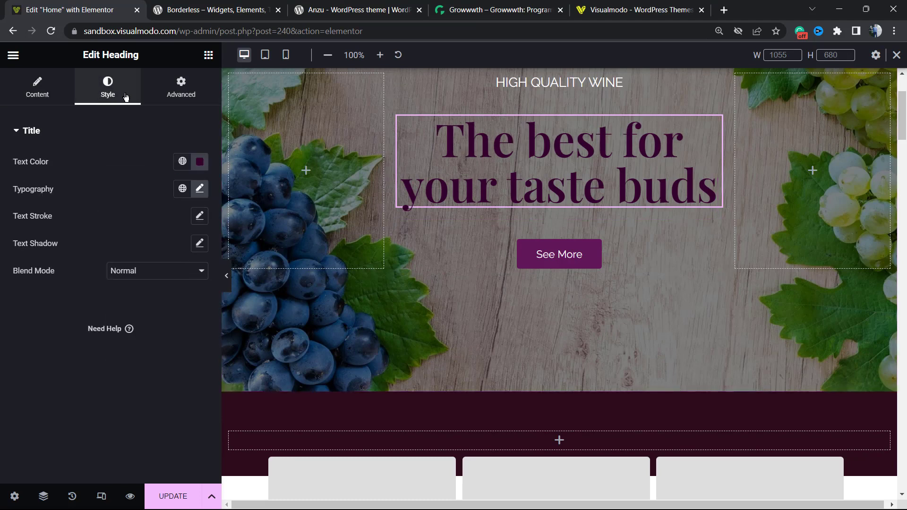
click(181, 87)
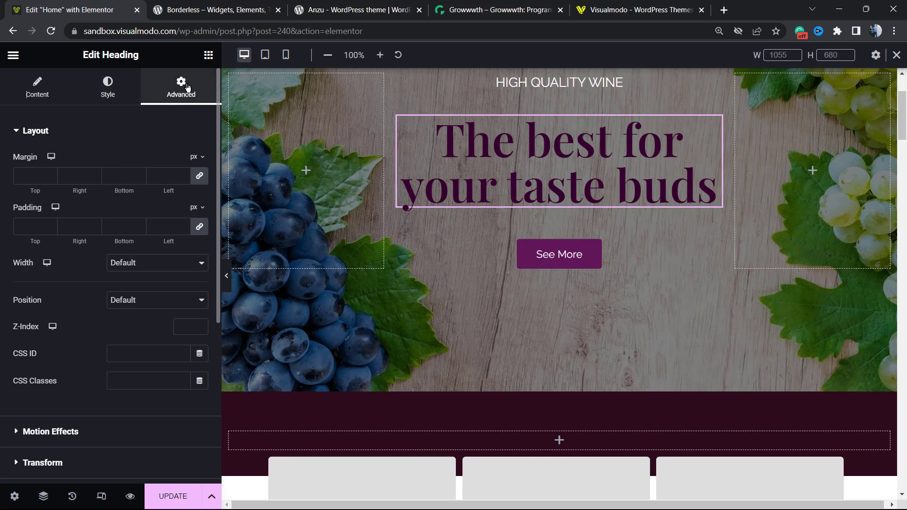
click(34, 175)
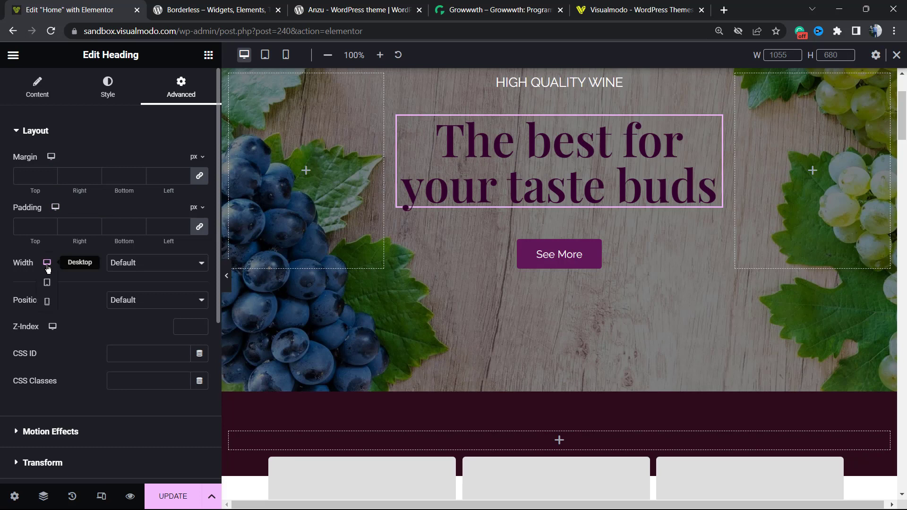
mouse_move(47, 282)
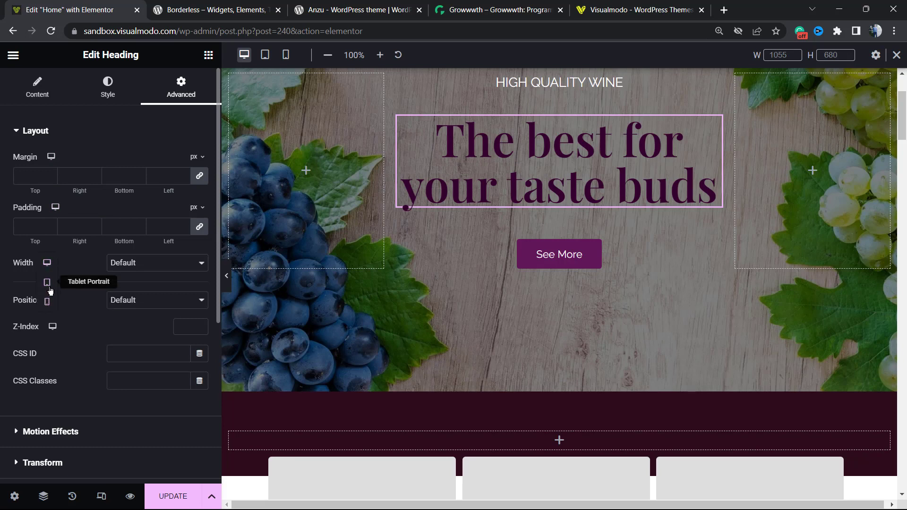
mouse_move(47, 301)
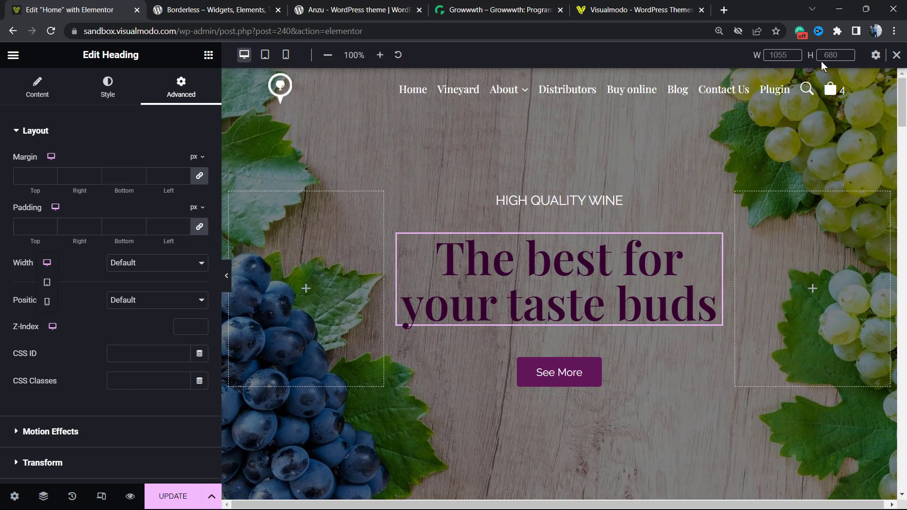
scroll(down, 3)
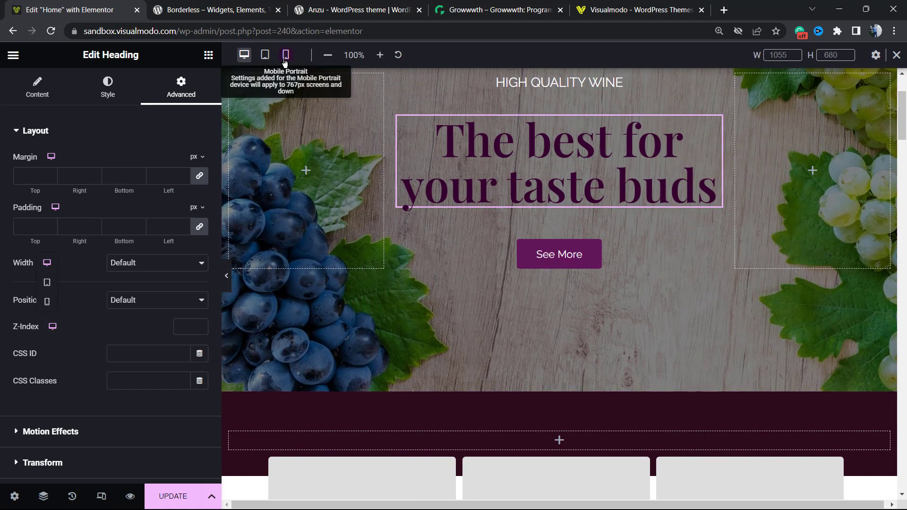
- Preview the hero heading at Mobile Portrait, then switch to the Borderless plugin tab
click(285, 54)
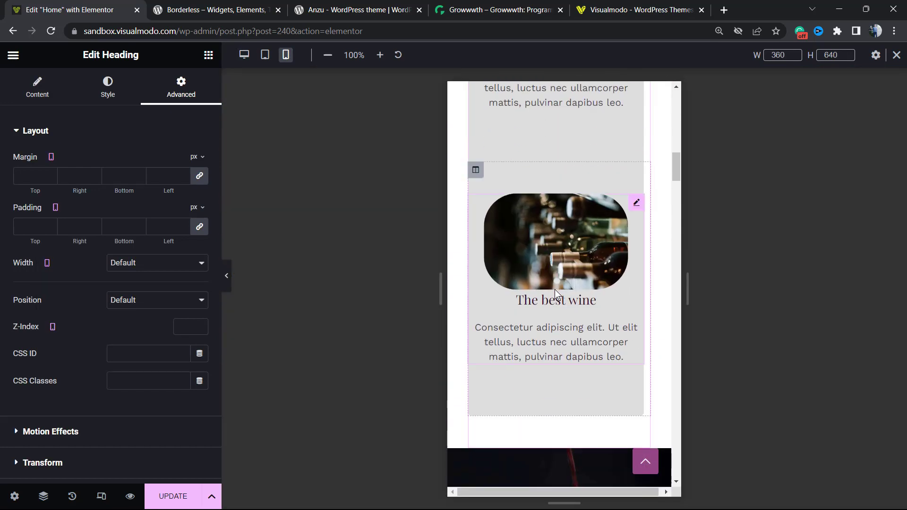
scroll(down, 3)
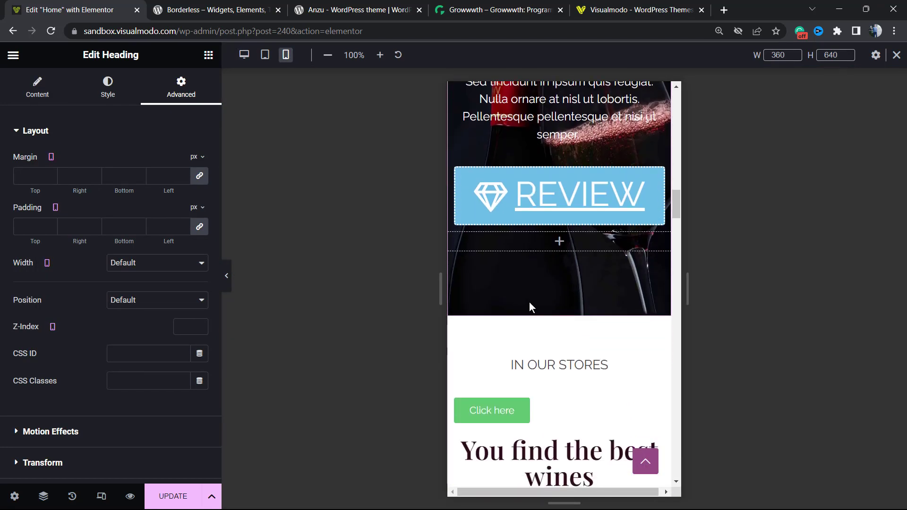
scroll(down, 3)
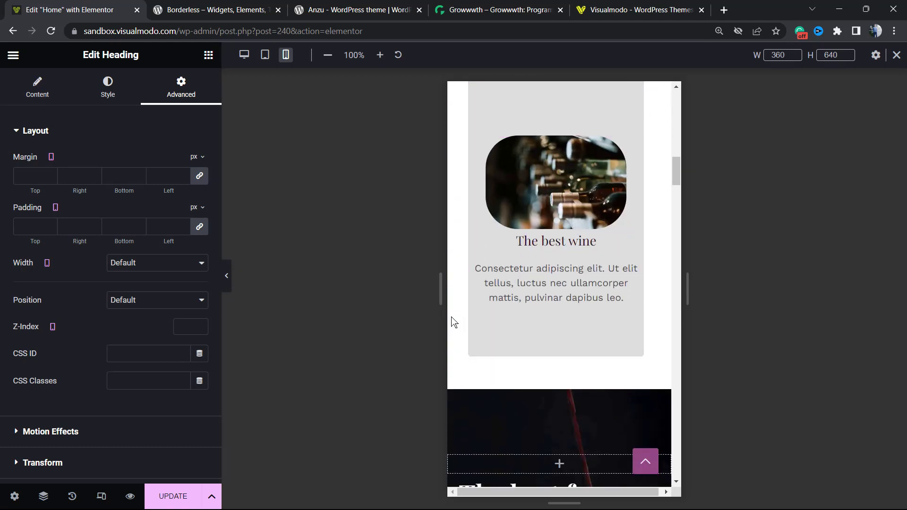
scroll(down, 3)
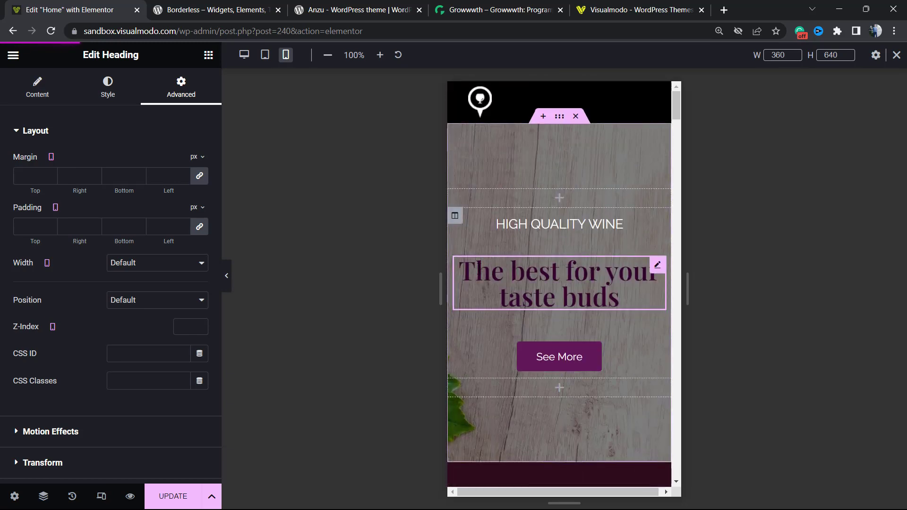
click(214, 9)
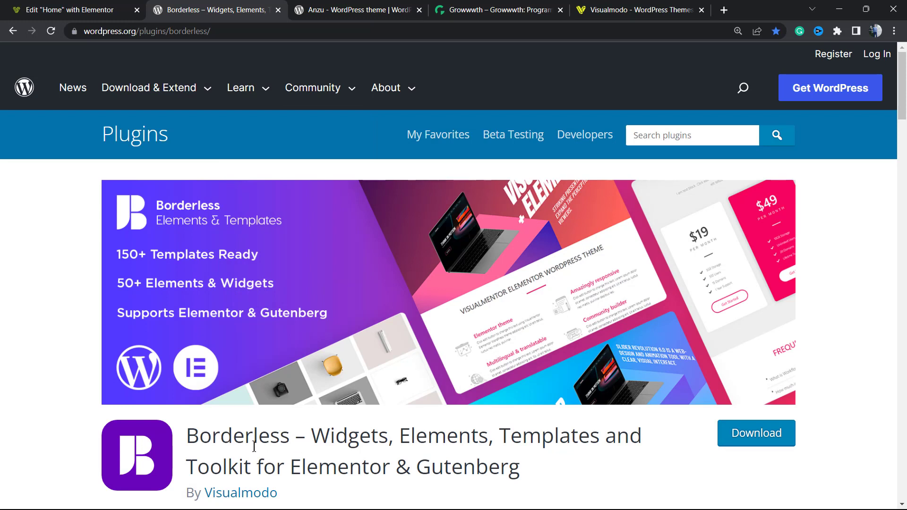
mouse_move(299, 316)
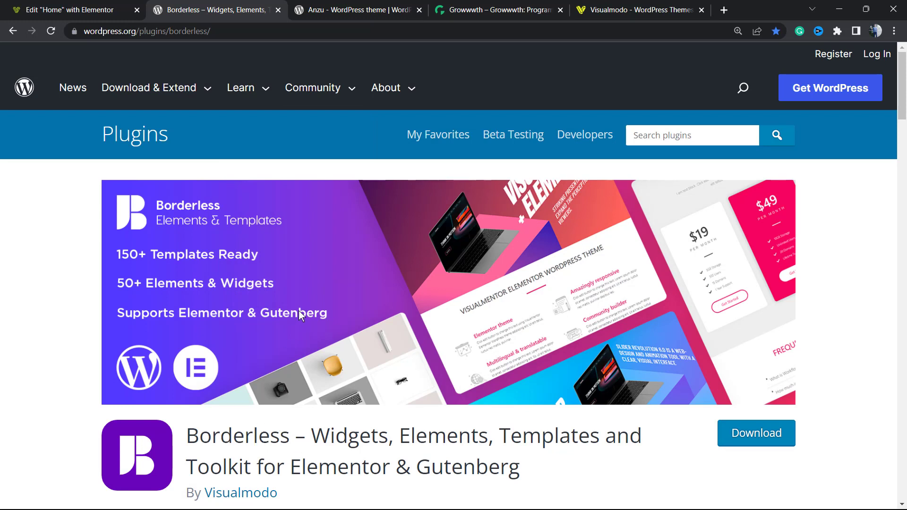
- Switch to the WordPress.org Anzu theme page by Visualmodo
click(352, 10)
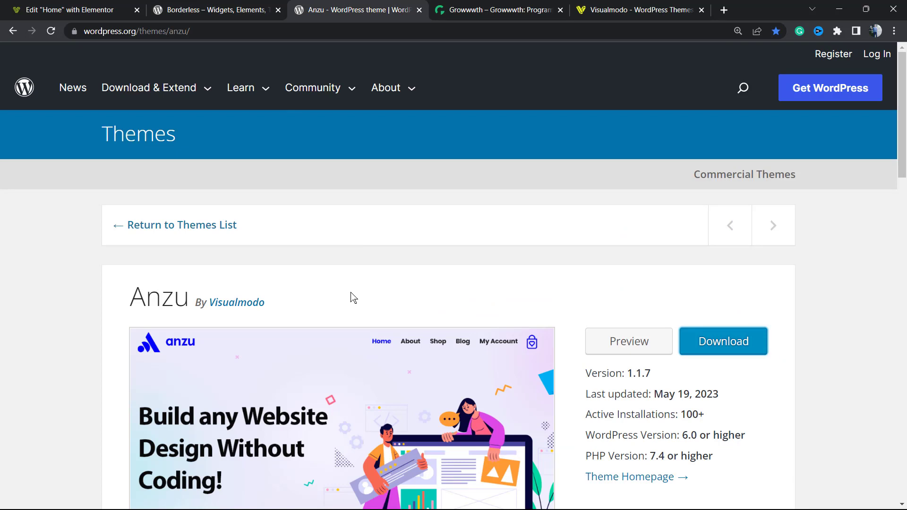
mouse_move(347, 299)
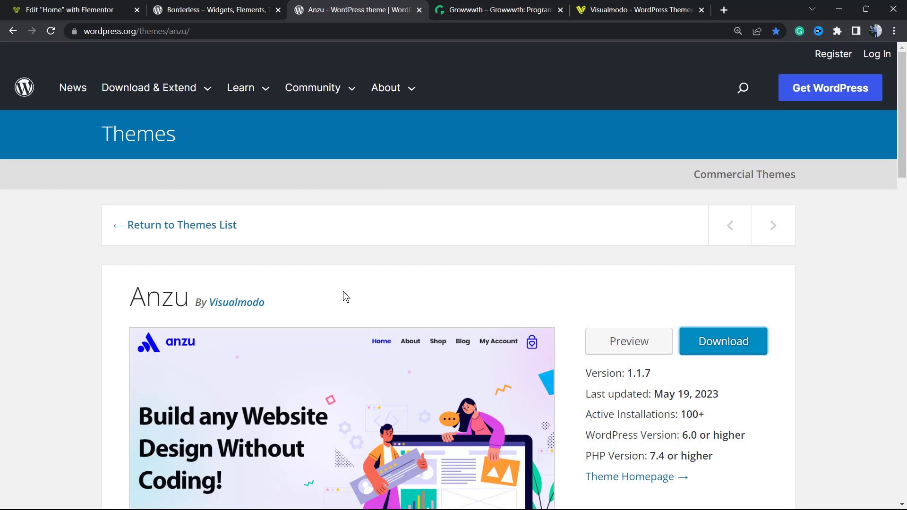
mouse_move(490, 10)
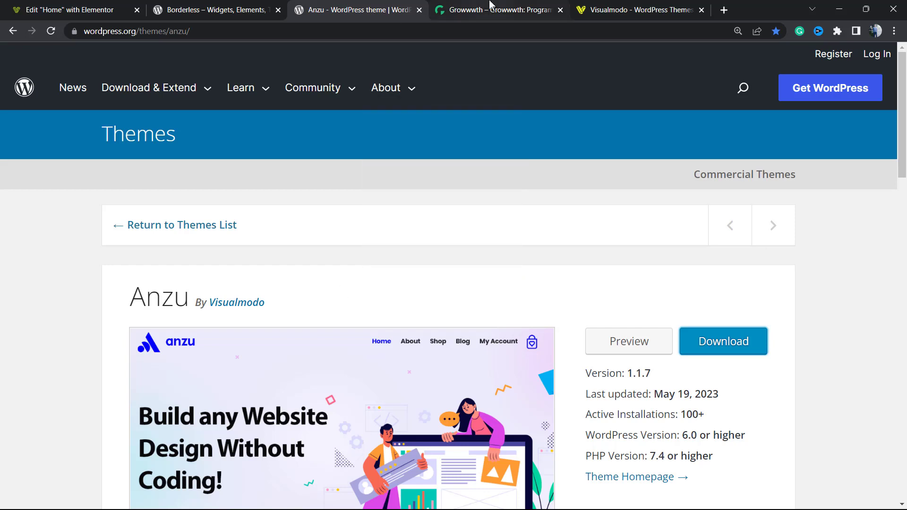
- Browse the Growwwth guest-posting site listings, then switch to the Visualmodo homepage
click(497, 10)
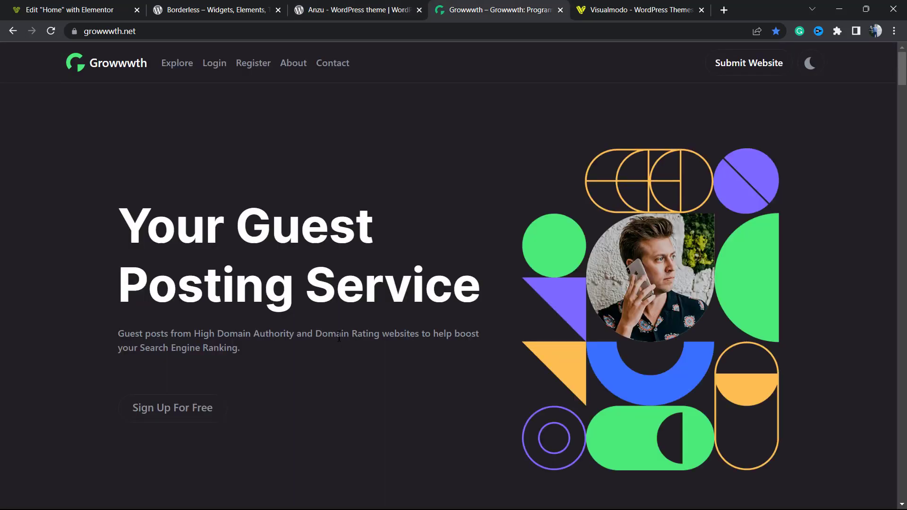
scroll(down, 3)
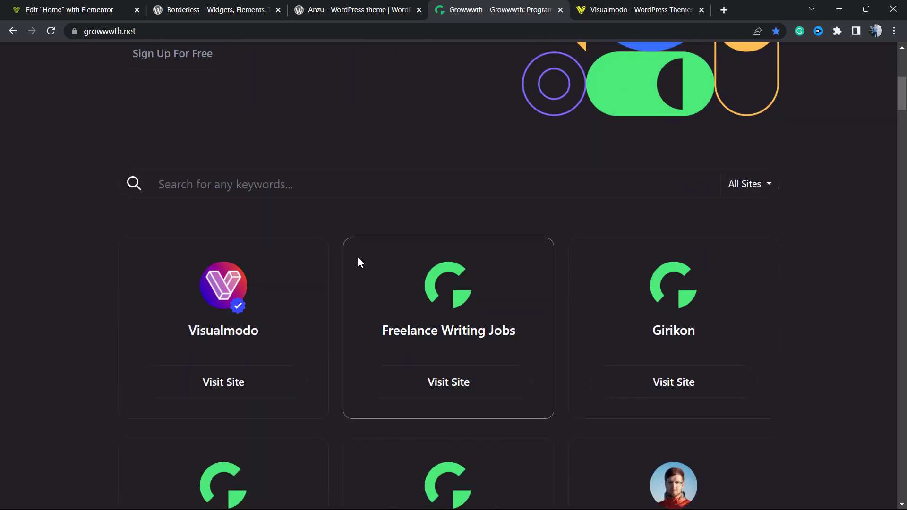
scroll(down, 3)
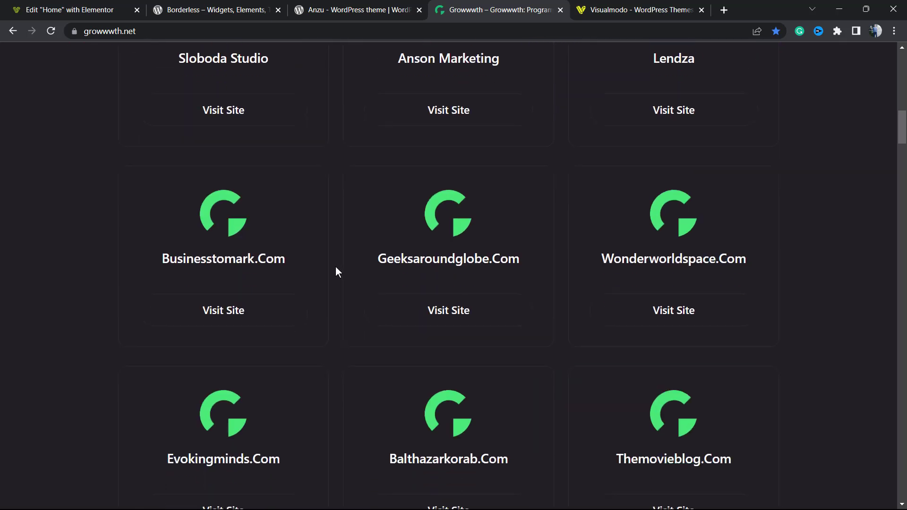
scroll(down, 3)
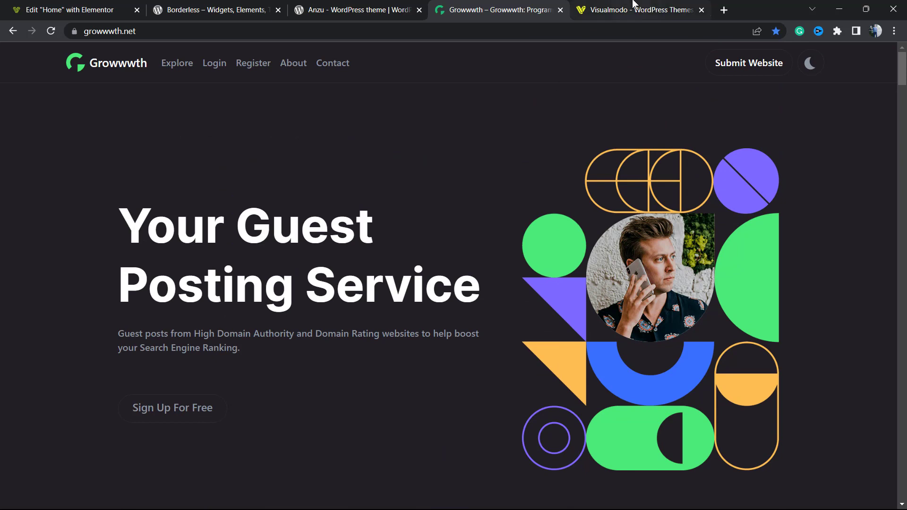
click(636, 10)
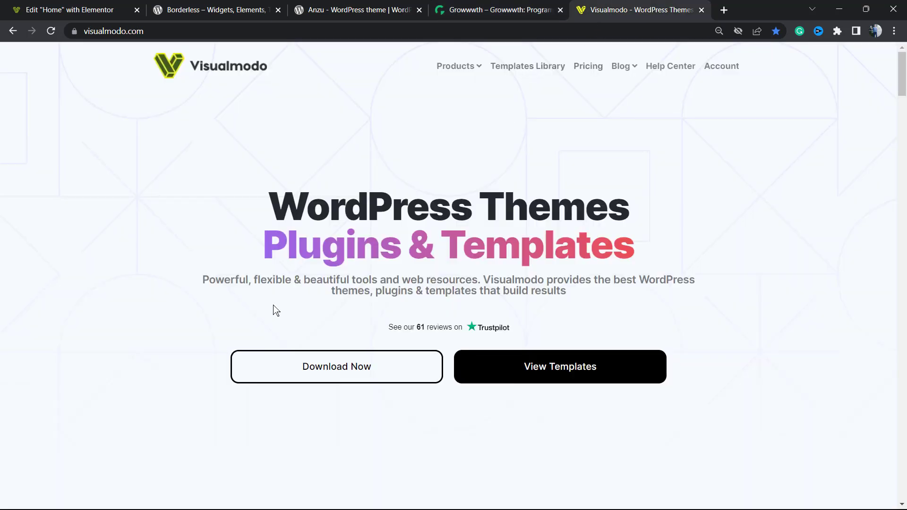
- Open Visualmodo's Templates Library and scroll through Recruiting, Therapist and Hotel templates
click(526, 66)
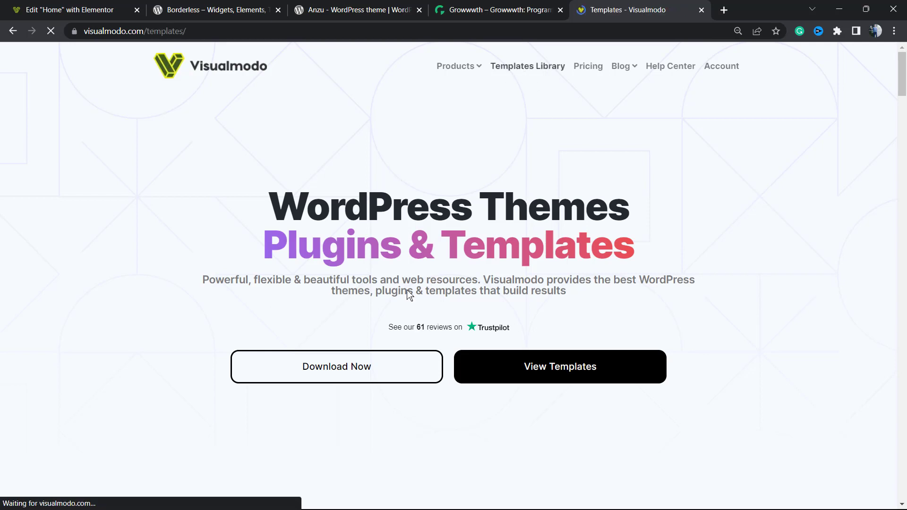
click(527, 66)
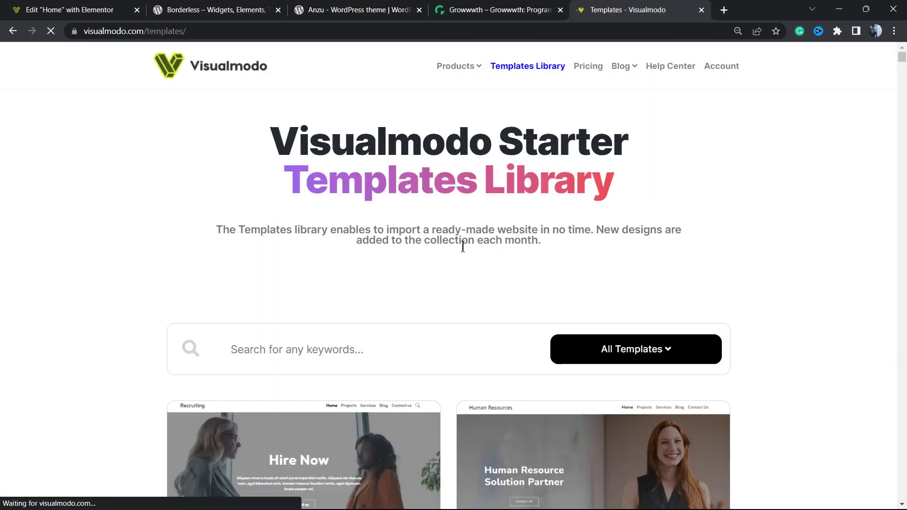
scroll(down, 3)
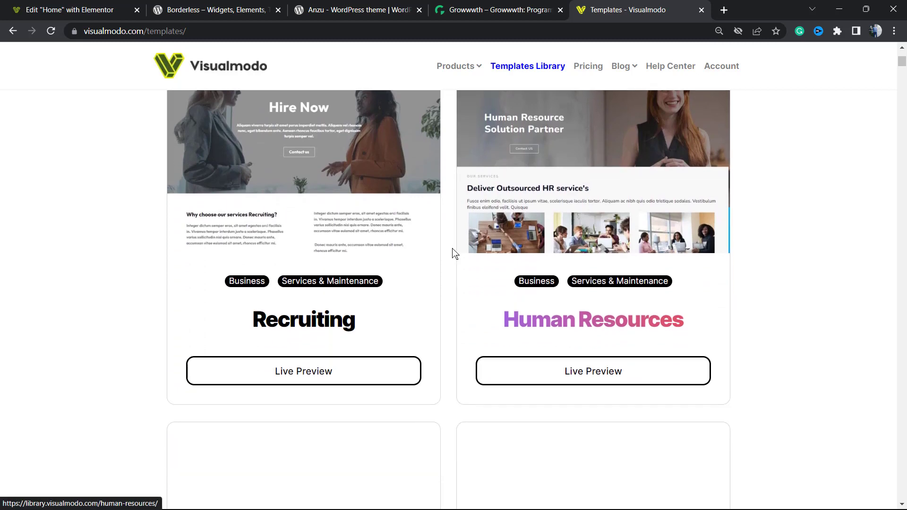
scroll(down, 3)
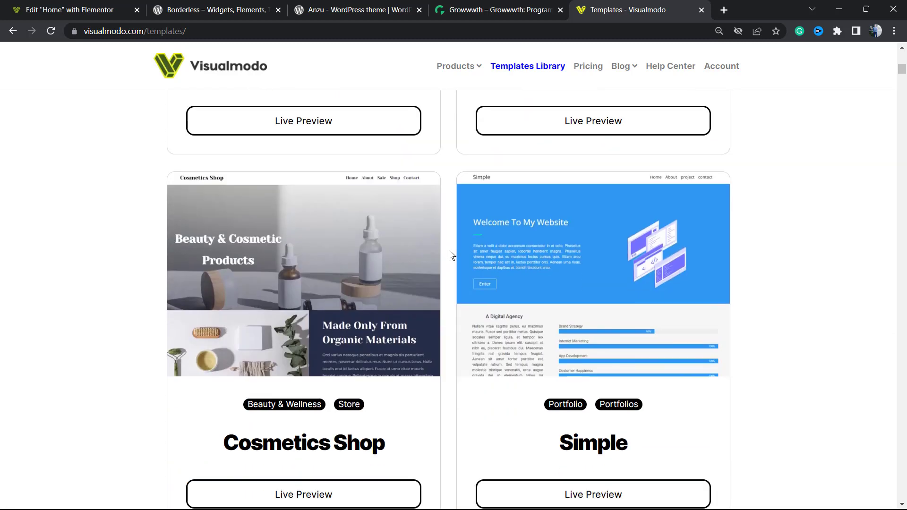
scroll(down, 3)
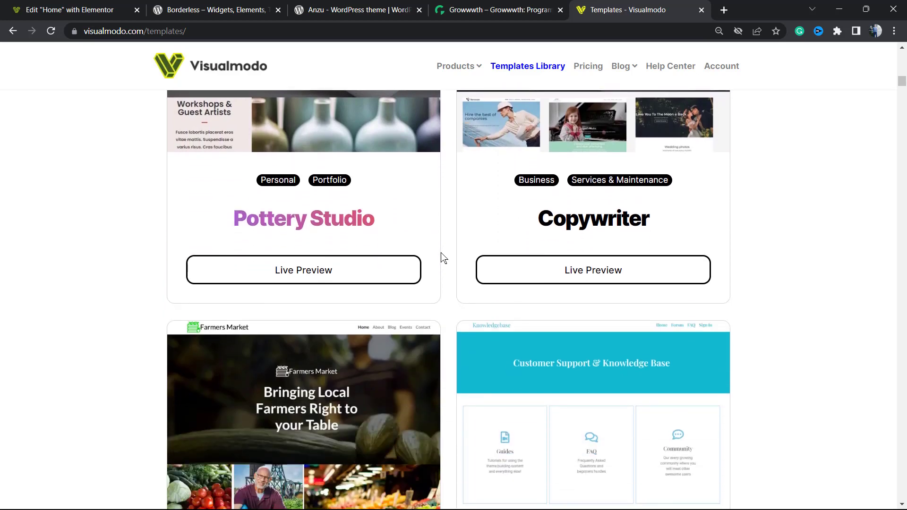
scroll(down, 3)
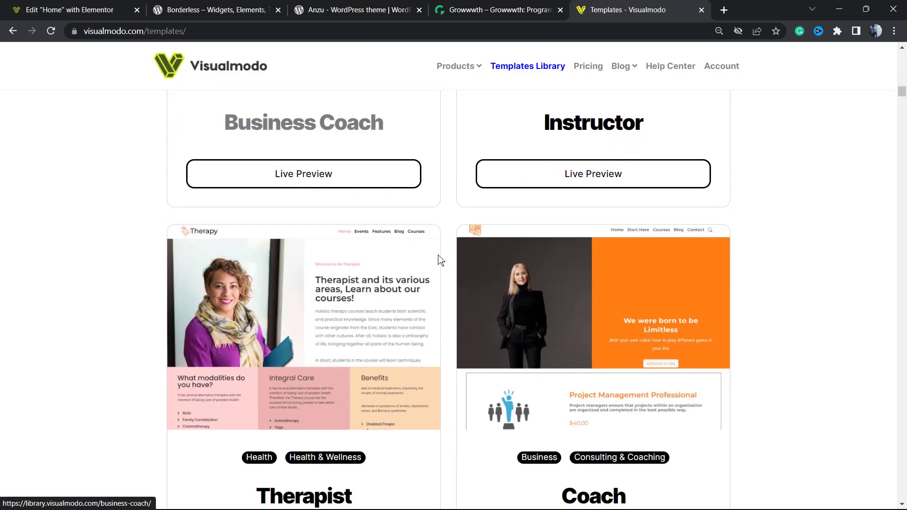
scroll(down, 3)
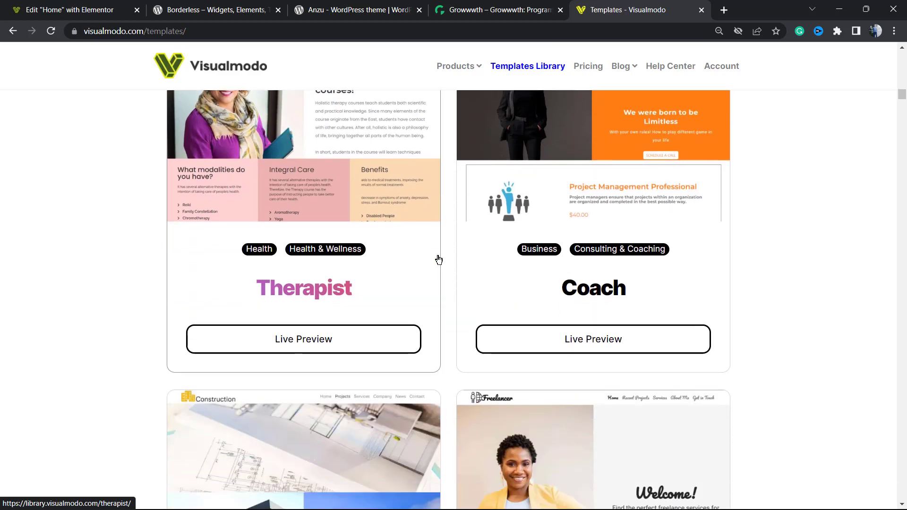
scroll(down, 3)
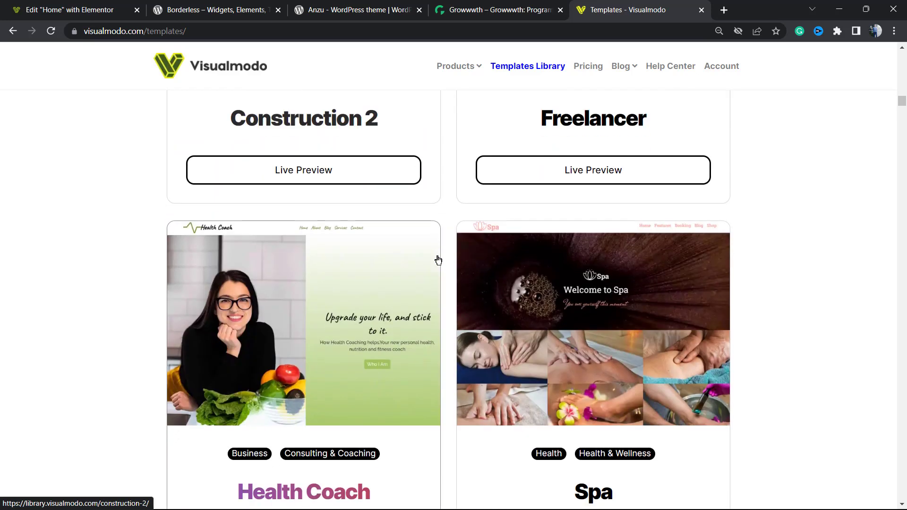
scroll(down, 3)
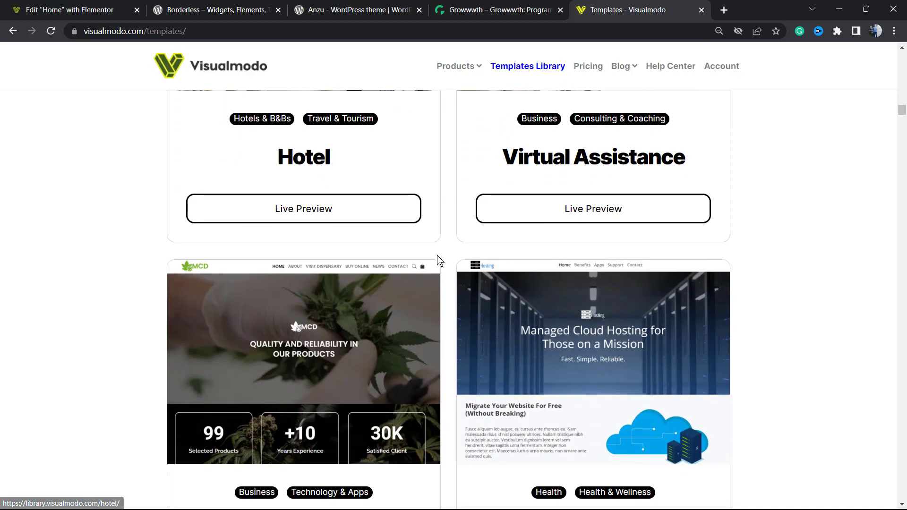